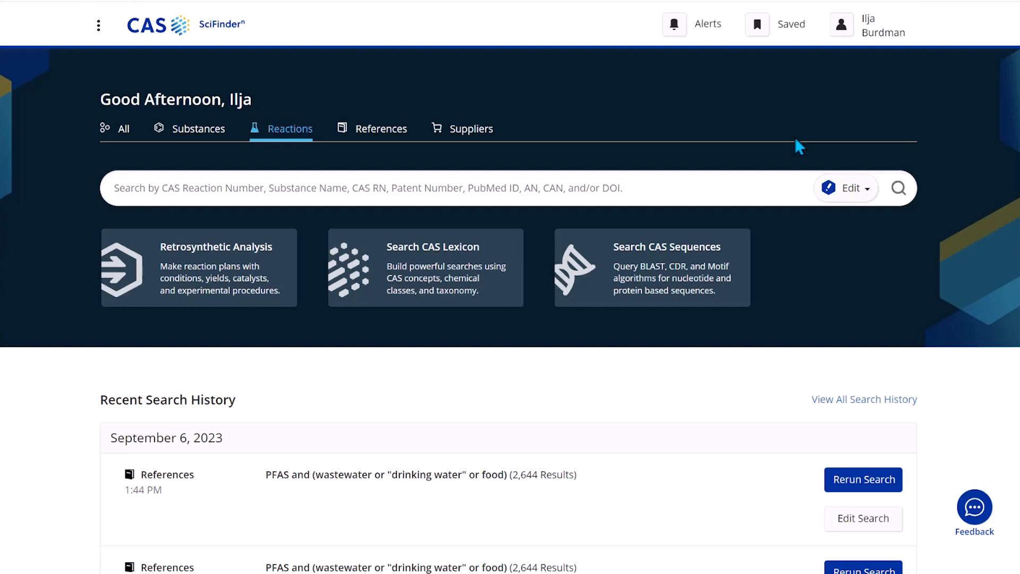
{"action": "mouse_move", "coordinate": [849, 195]}
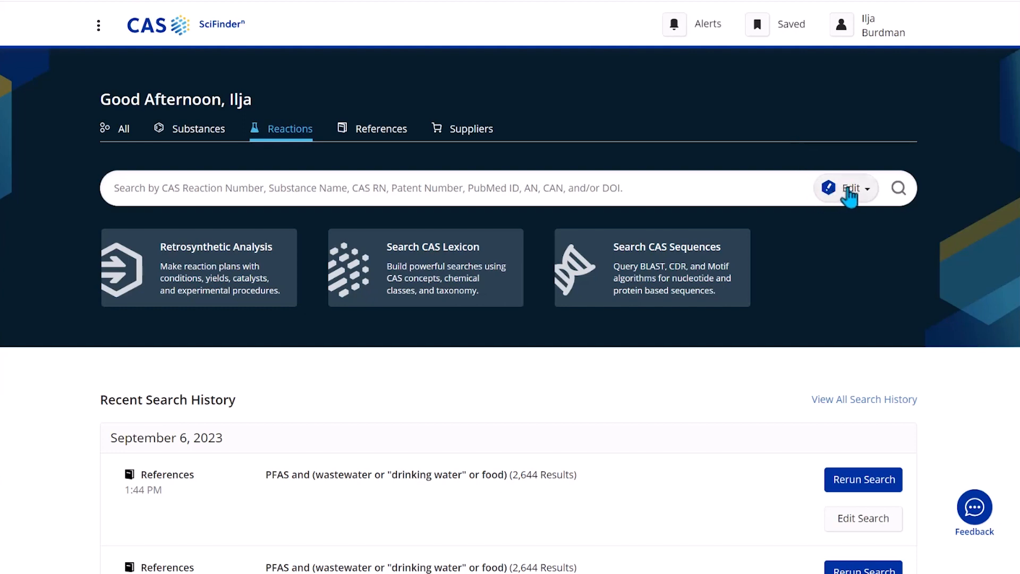
- Show the preview of the drawn pyrazine structures from the search bar's Edit dropdown
{"action": "left_click", "coordinate": [846, 188]}
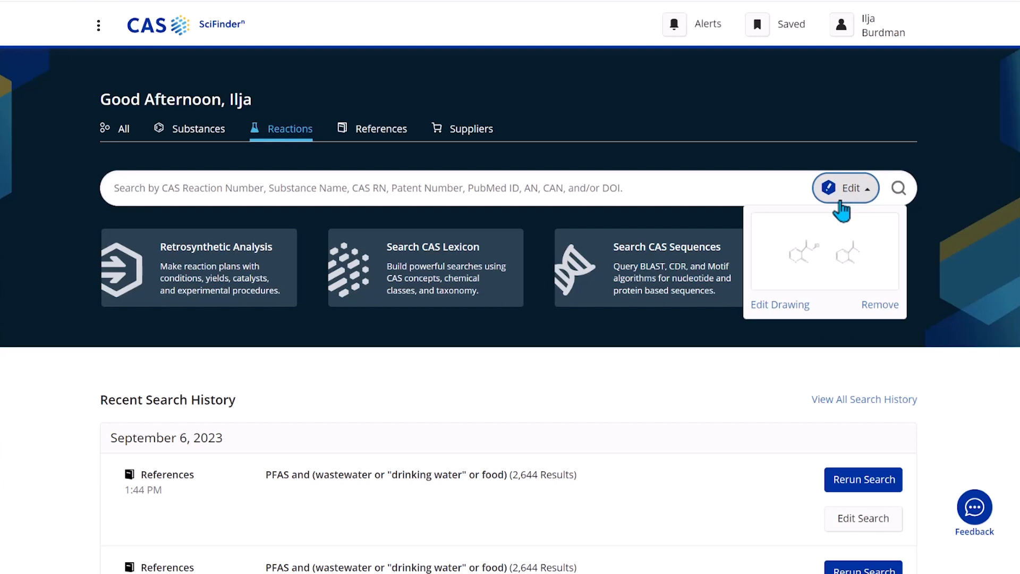
{"action": "mouse_move", "coordinate": [878, 277]}
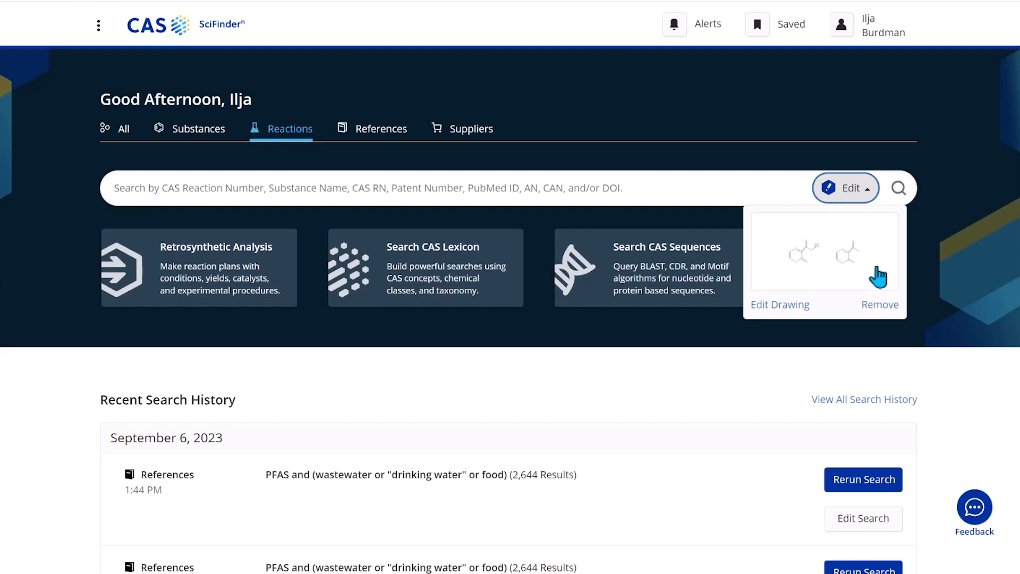
- Open the ester and amide pyrazine drawing in the CAS Draw editor
{"action": "left_click", "coordinate": [779, 305]}
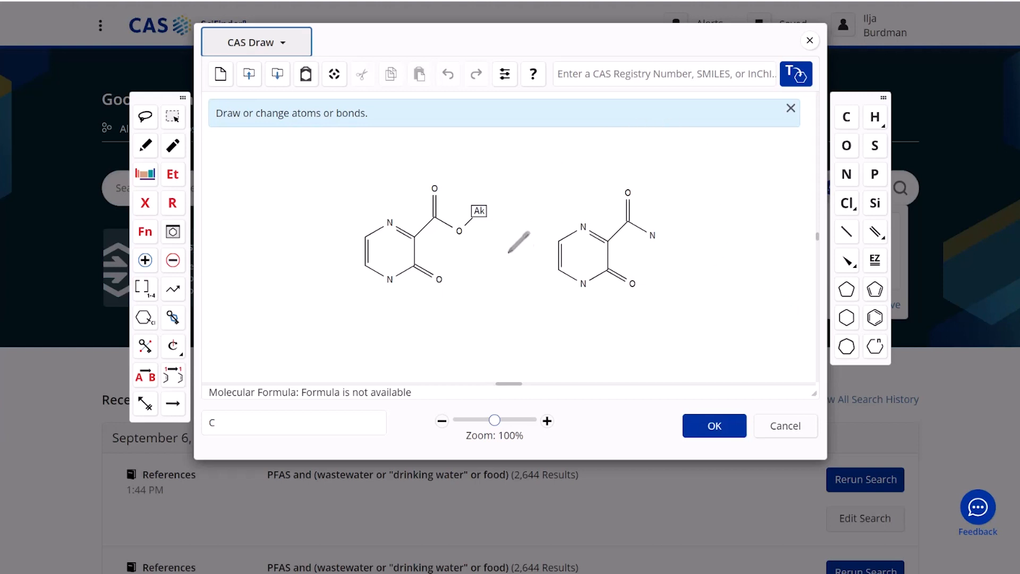
{"action": "mouse_move", "coordinate": [704, 203]}
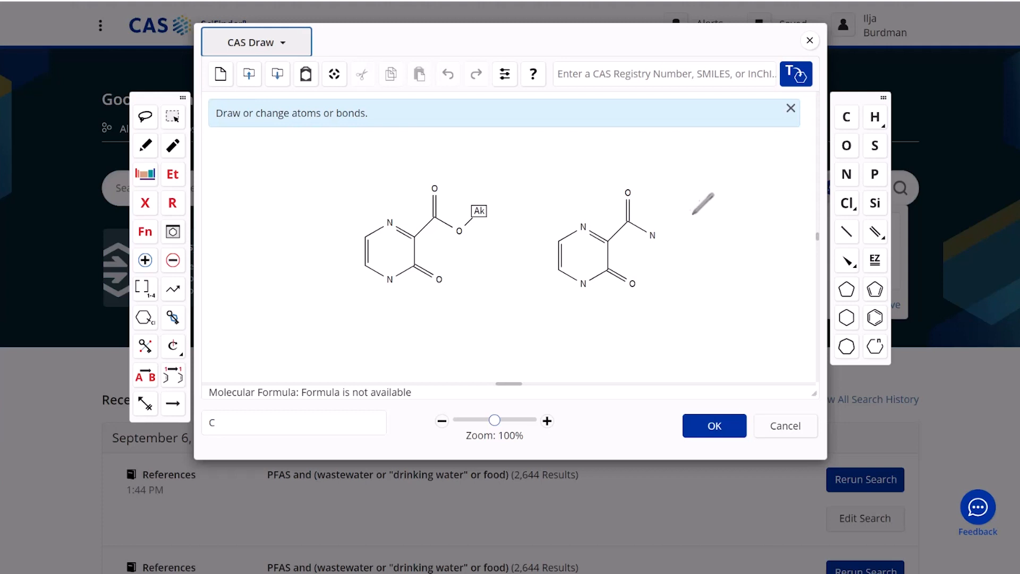
{"action": "mouse_move", "coordinate": [516, 207]}
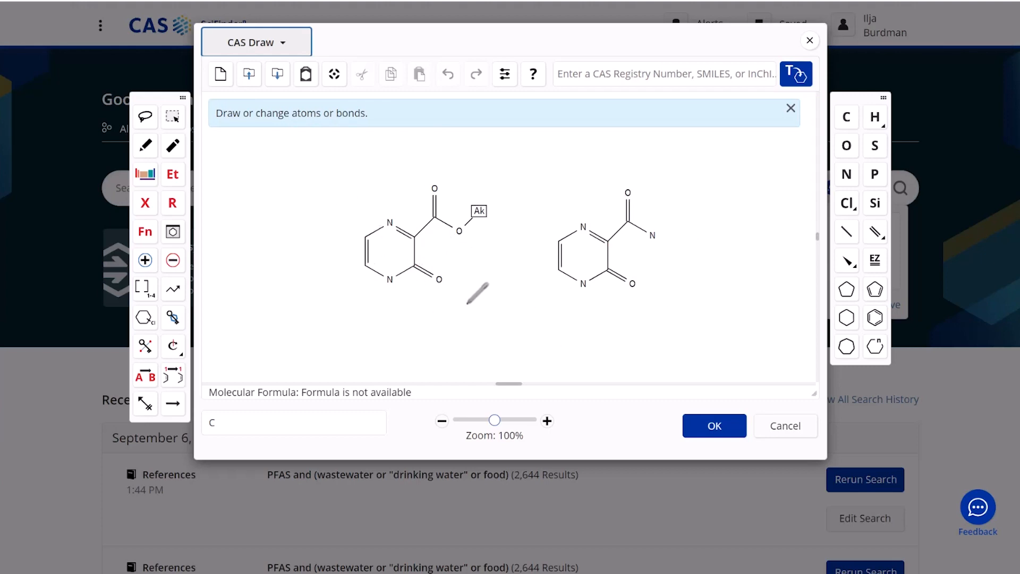
{"action": "mouse_move", "coordinate": [192, 314]}
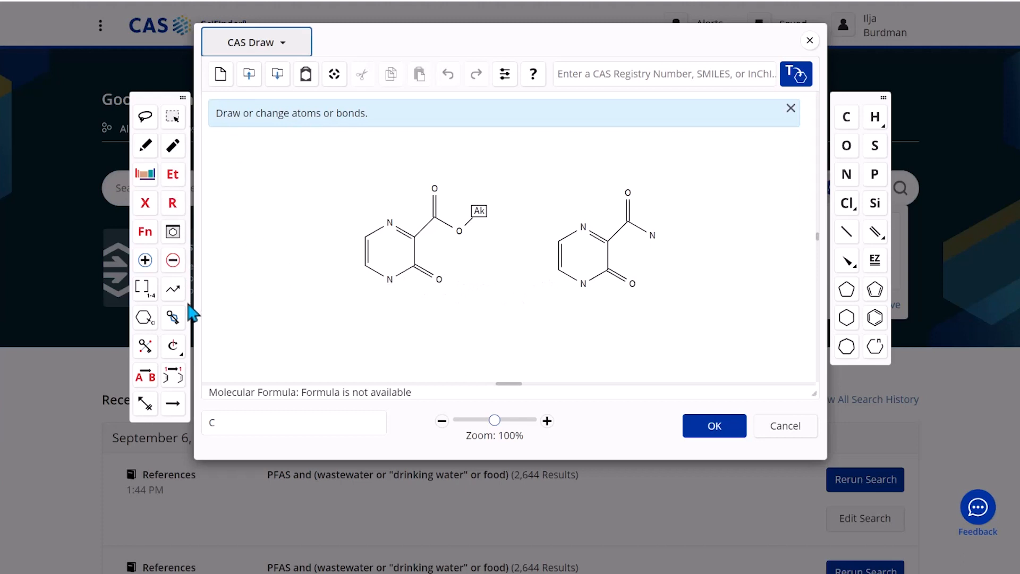
{"action": "mouse_move", "coordinate": [197, 335]}
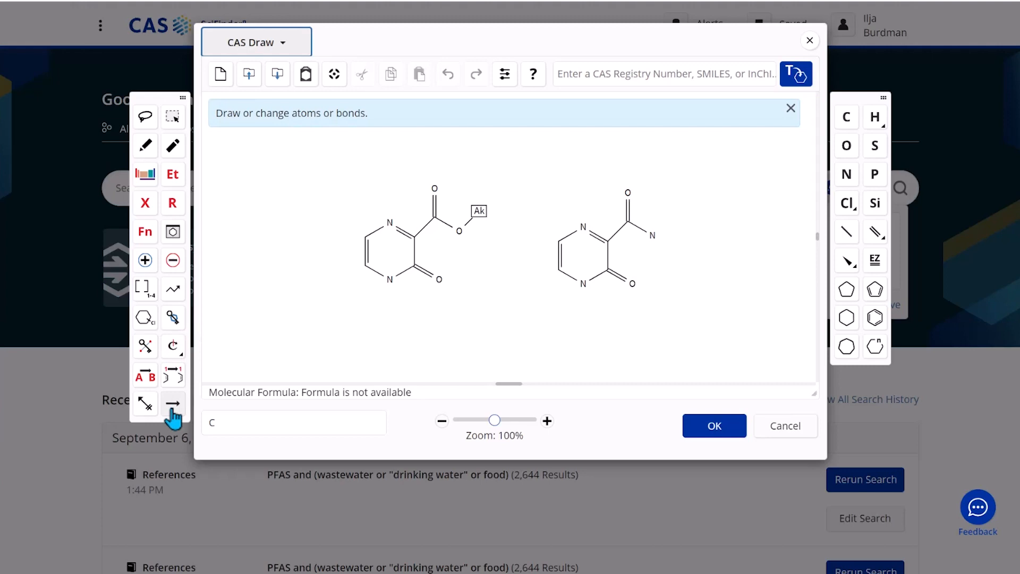
- Draw a reaction arrow from the left ester structure to the right amide structure
{"action": "left_click", "coordinate": [172, 402]}
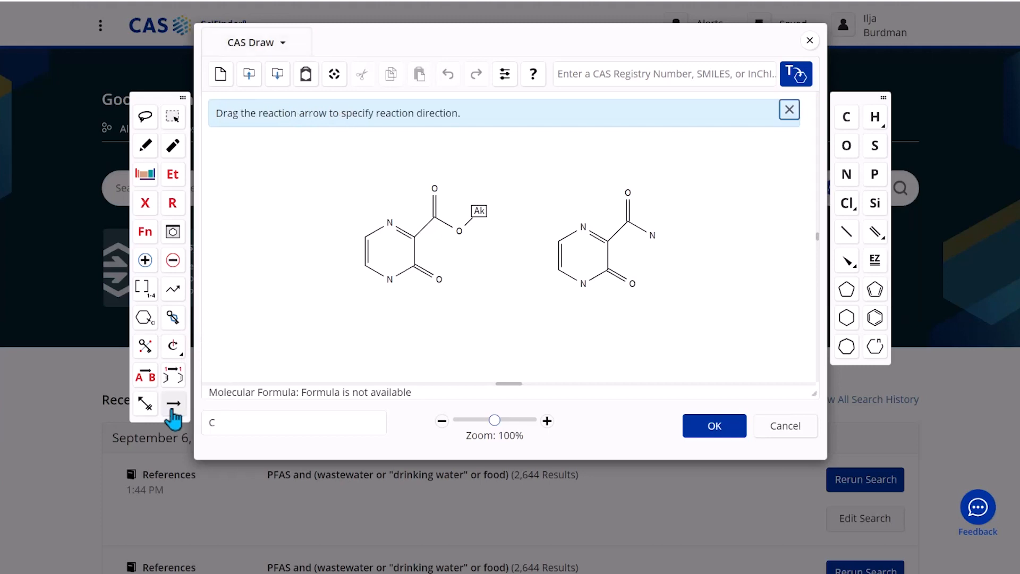
{"action": "left_click", "coordinate": [174, 403]}
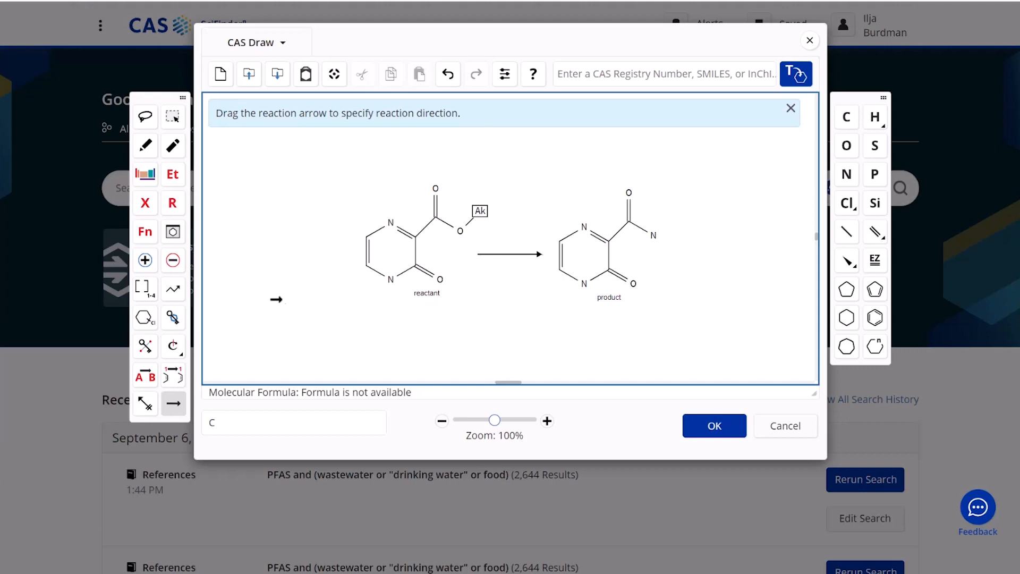
{"action": "mouse_move", "coordinate": [146, 383]}
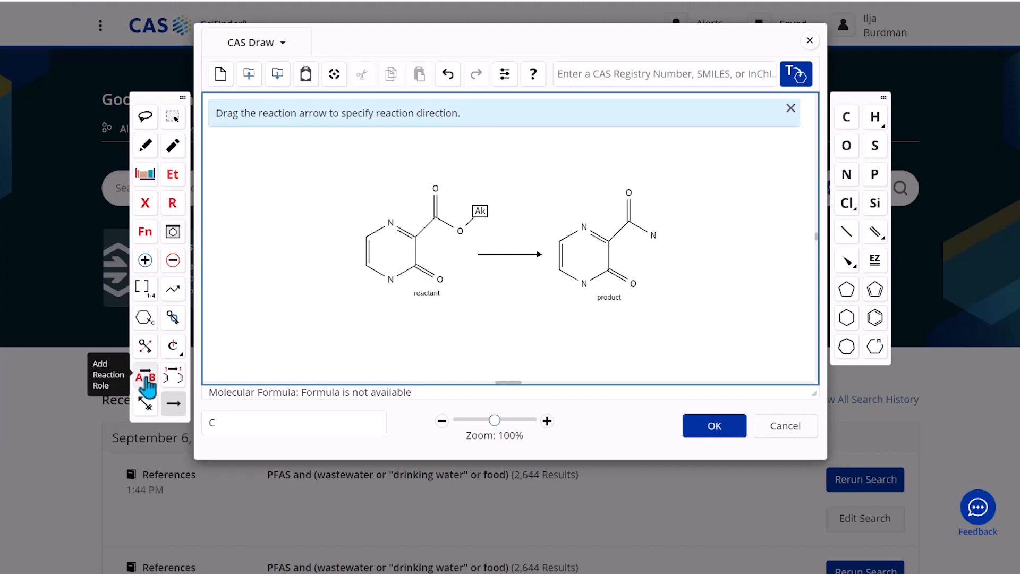
- Open the Reaction Roles dialog for the left ester structure, with Reactant selected
{"action": "left_click", "coordinate": [139, 377]}
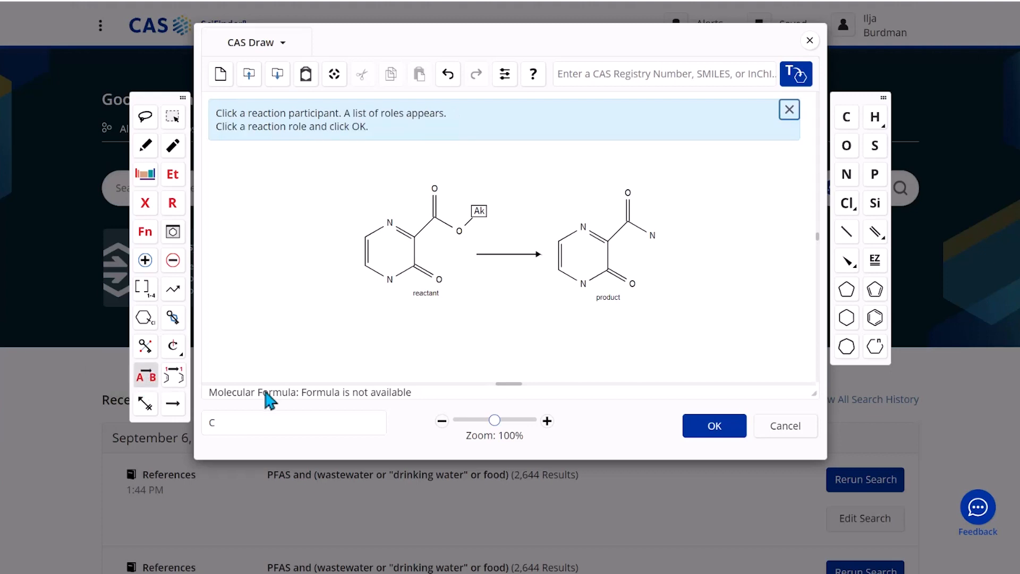
{"action": "left_click", "coordinate": [403, 241]}
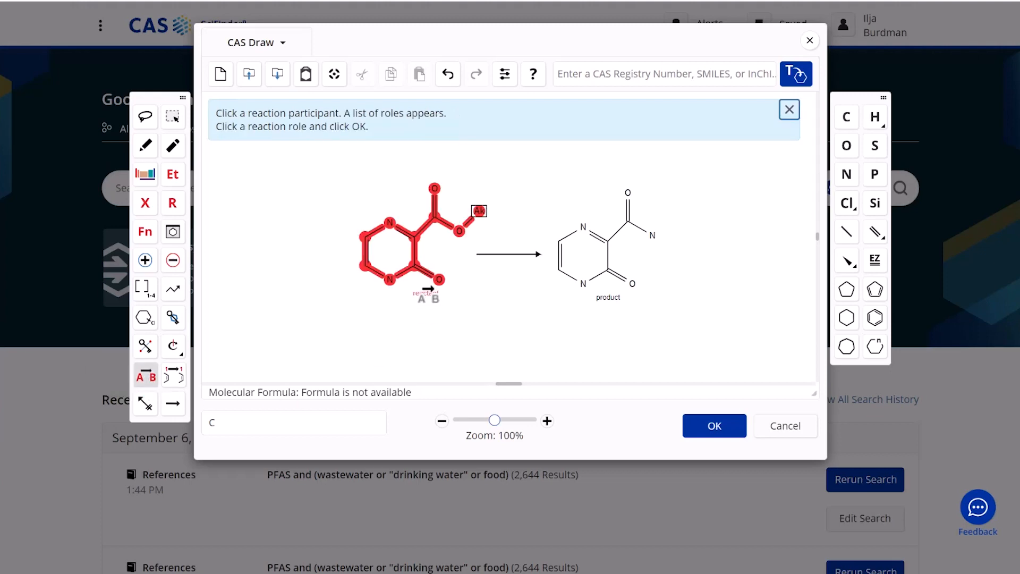
{"action": "left_click", "coordinate": [423, 244]}
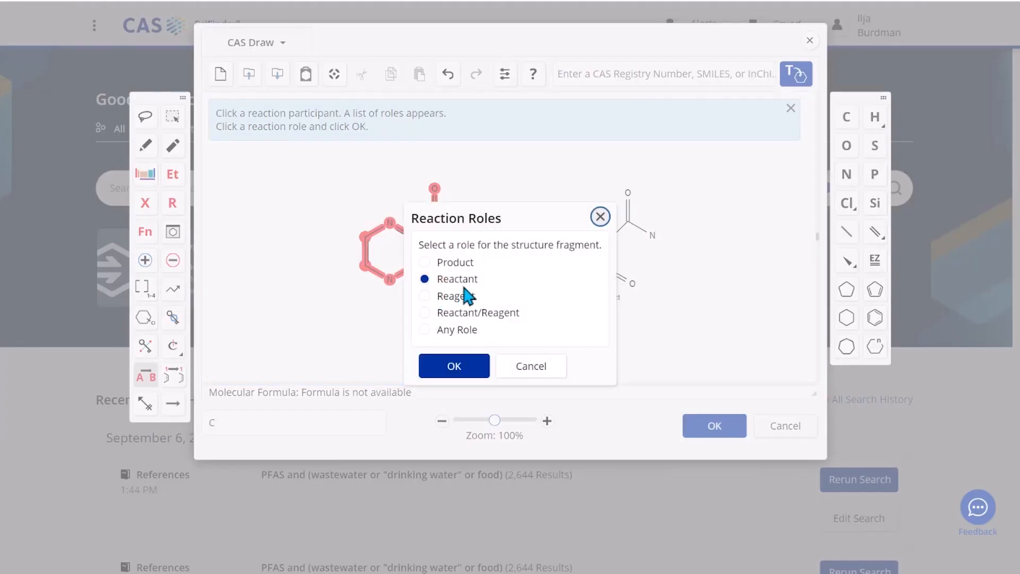
{"action": "mouse_move", "coordinate": [452, 287]}
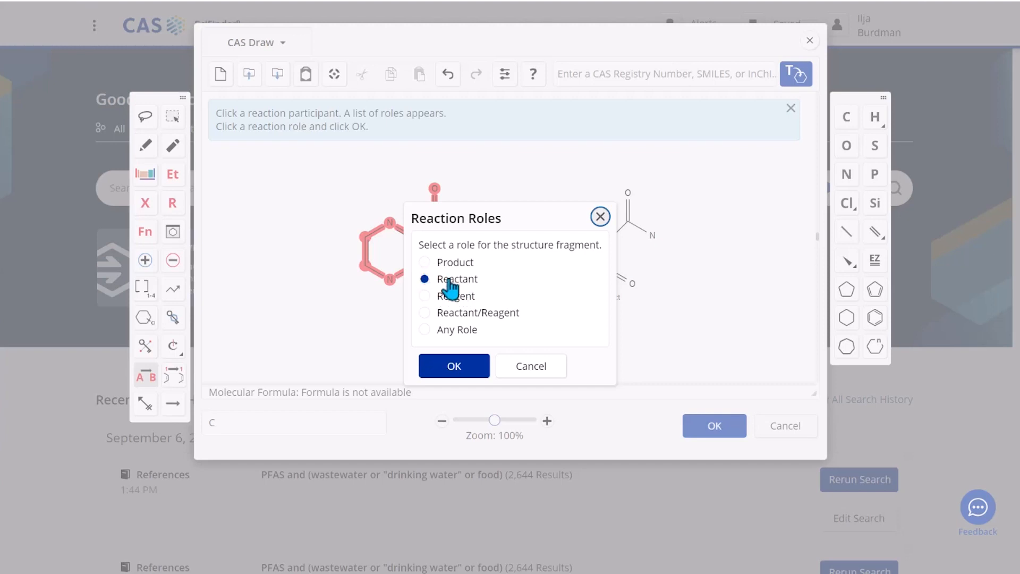
{"action": "mouse_move", "coordinate": [451, 325]}
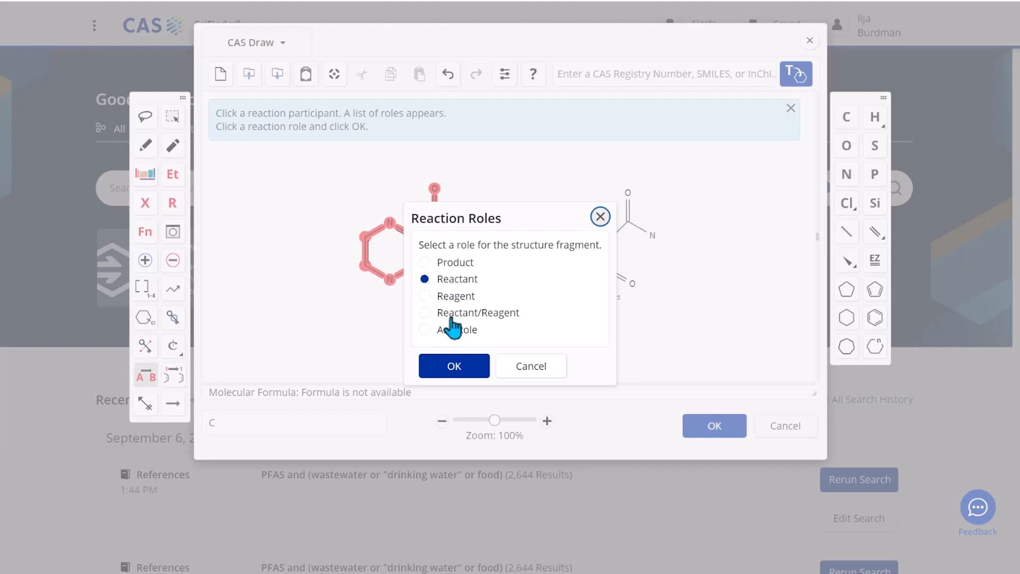
{"action": "mouse_move", "coordinate": [481, 319]}
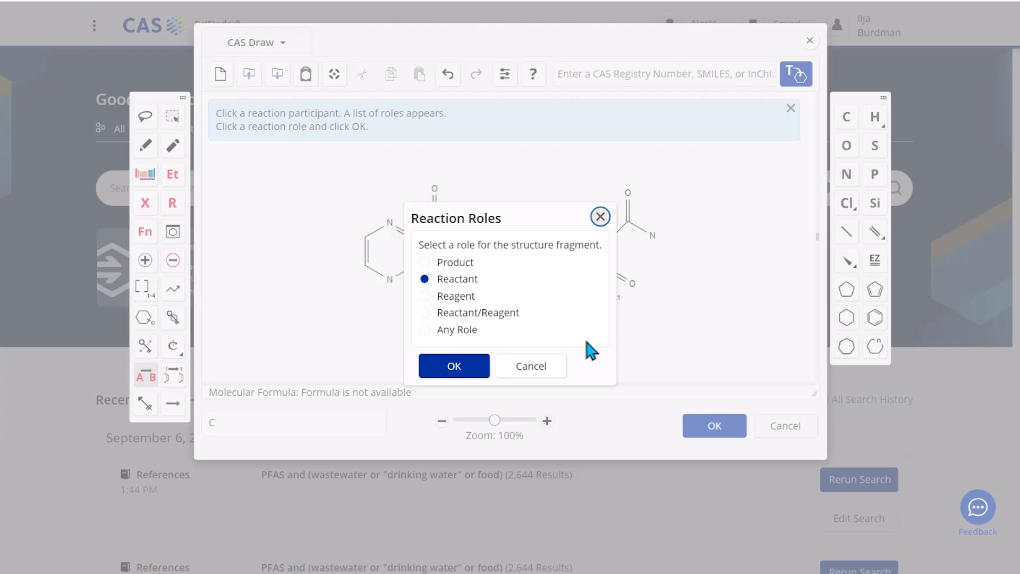
{"action": "mouse_move", "coordinate": [599, 344]}
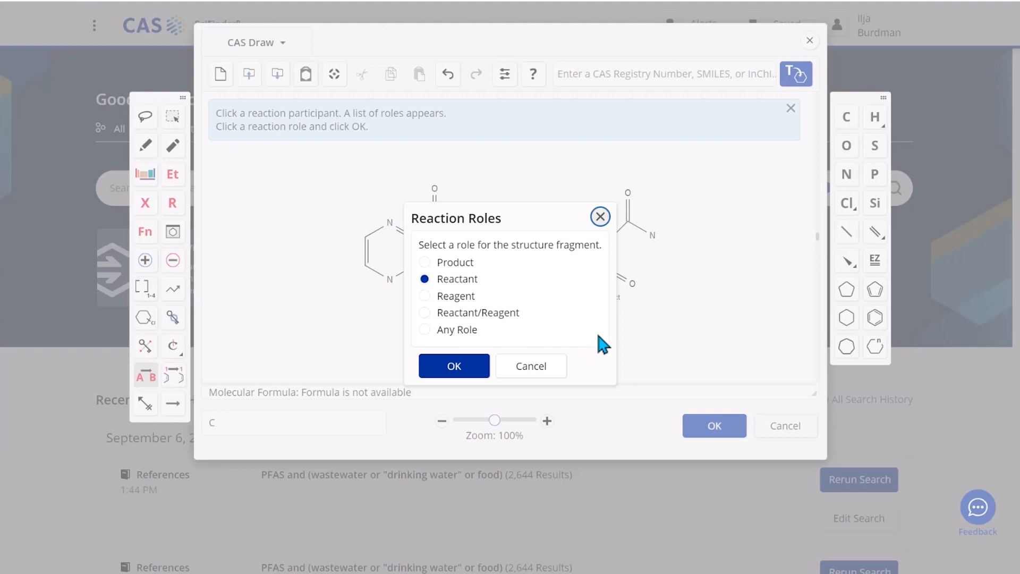
- Confirm Reactant for the ester and save the reaction drawing back to the search
{"action": "left_click", "coordinate": [454, 365]}
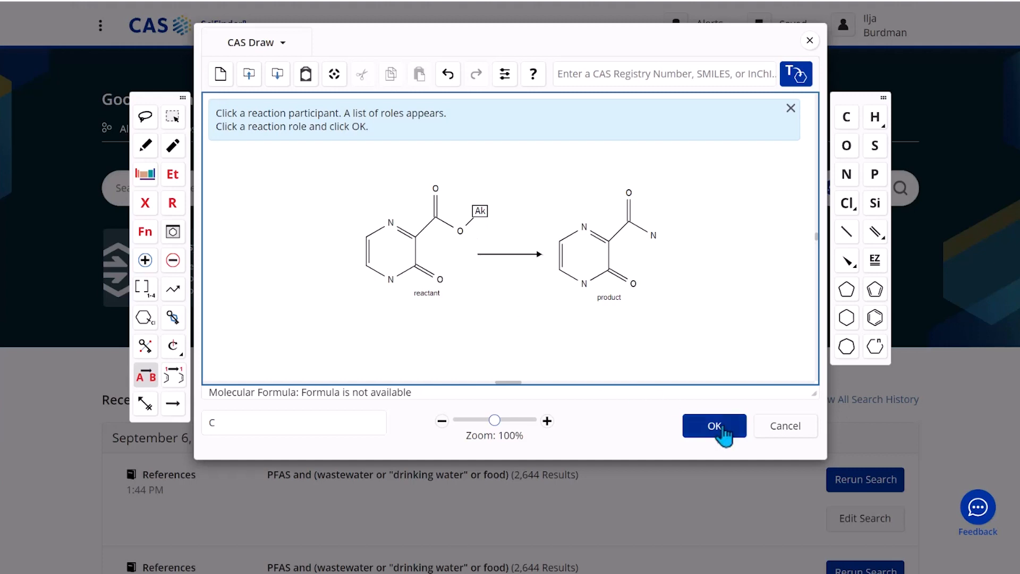
{"action": "left_click", "coordinate": [713, 425]}
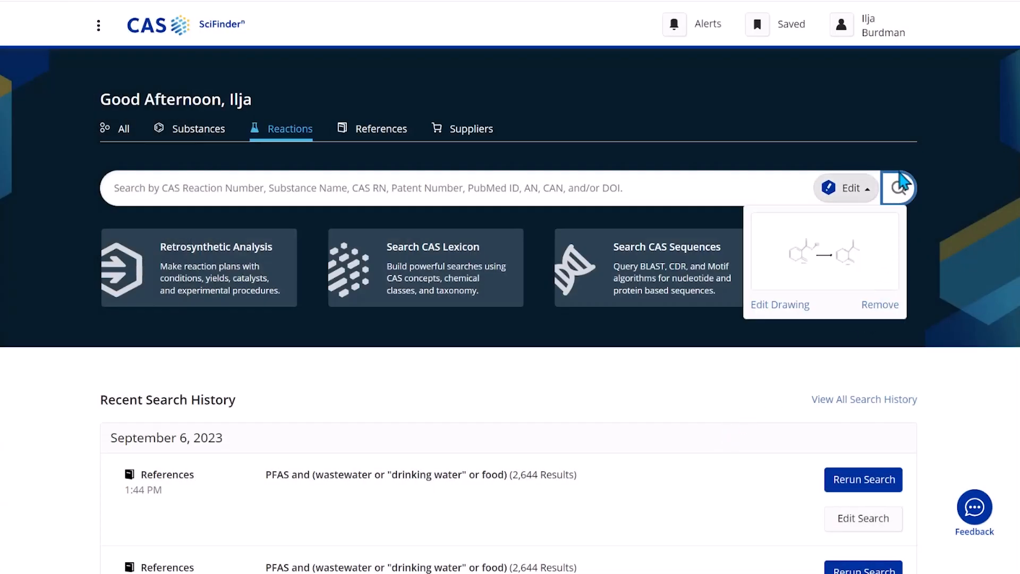
- Run the reaction search, returning one as-drawn ester-to-amide match at 95% yield
{"action": "left_click", "coordinate": [898, 188]}
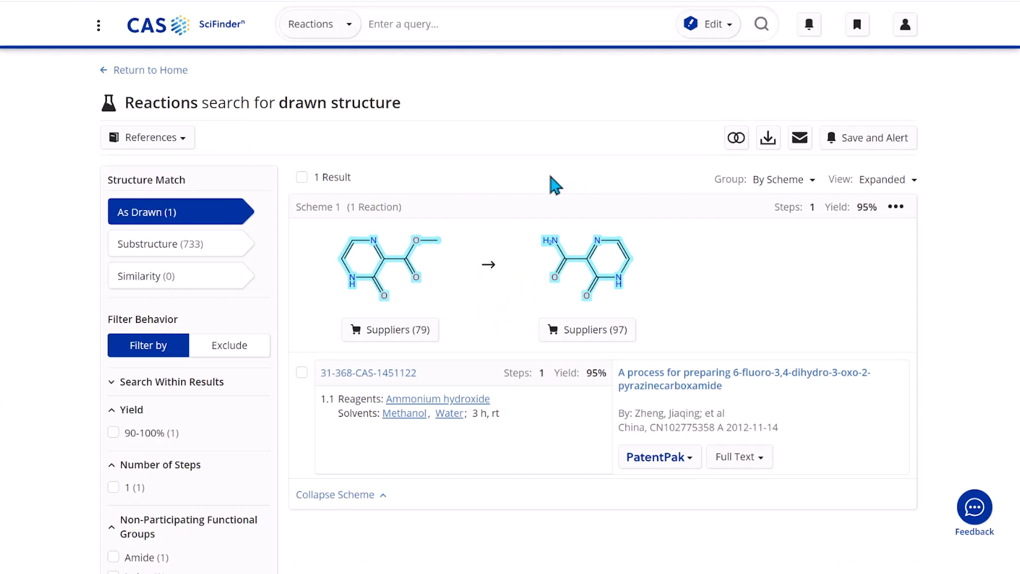
{"action": "mouse_move", "coordinate": [495, 192]}
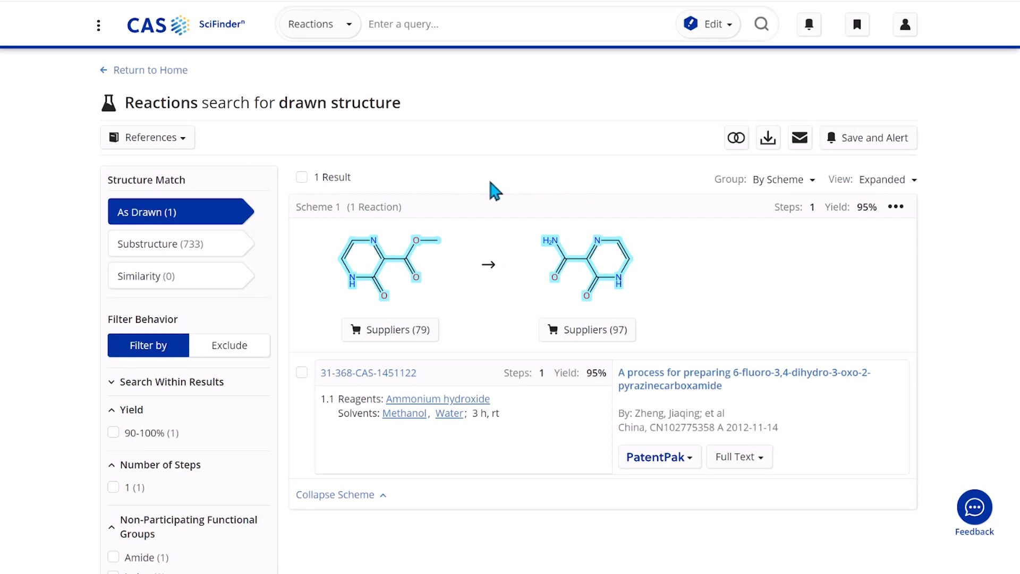
{"action": "mouse_move", "coordinate": [183, 243]}
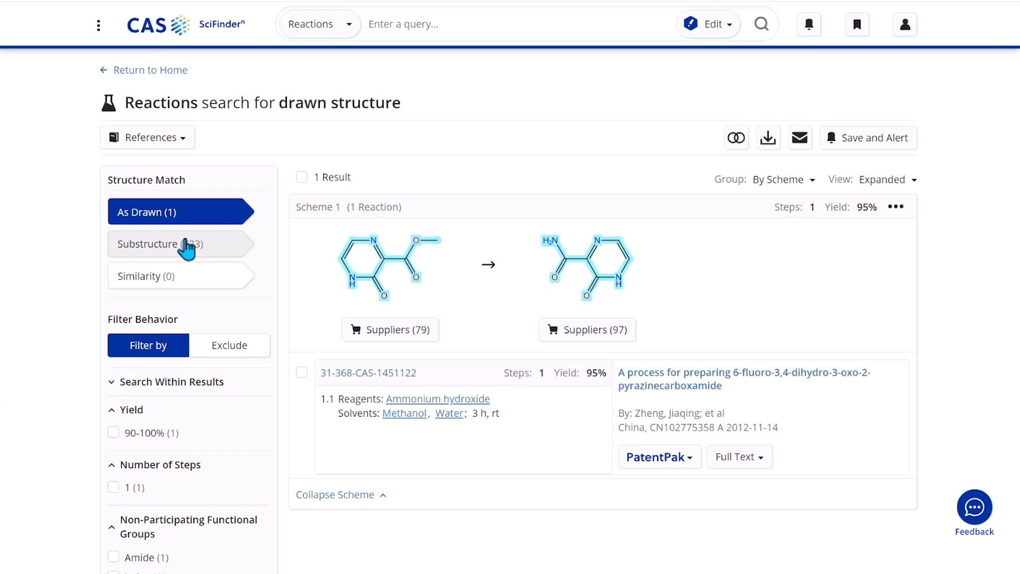
- Show the 733 Substructure matches and scroll through the reaction schemes
{"action": "left_click", "coordinate": [181, 243]}
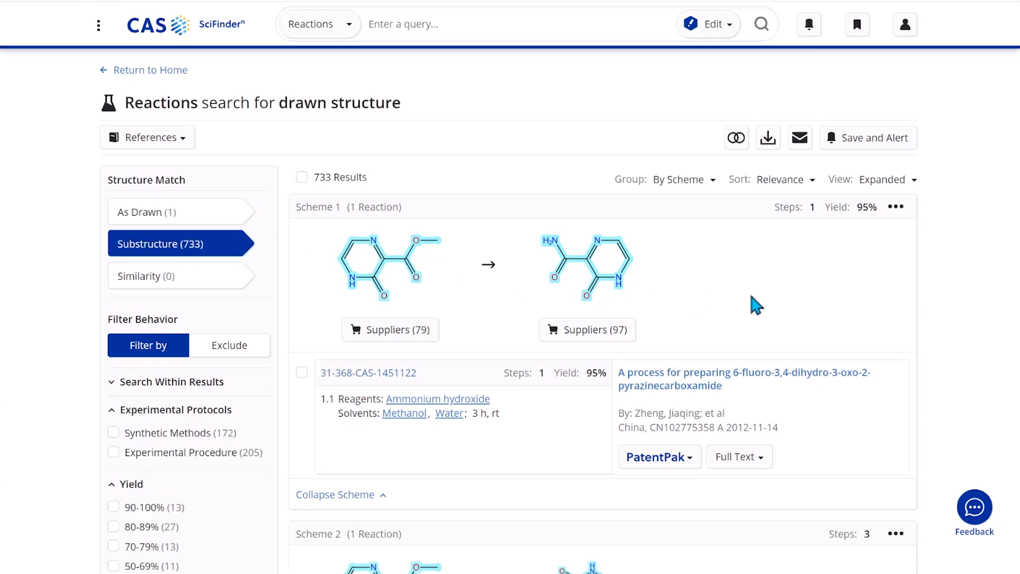
{"action": "scroll", "scroll_direction": "down", "scroll_amount": 3}
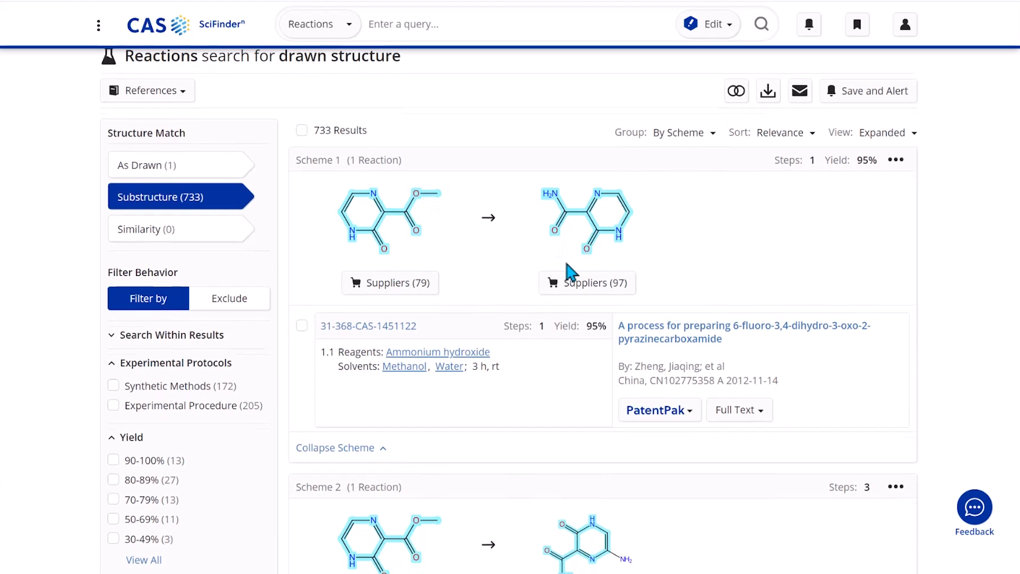
{"action": "scroll", "scroll_direction": "down", "scroll_amount": 3}
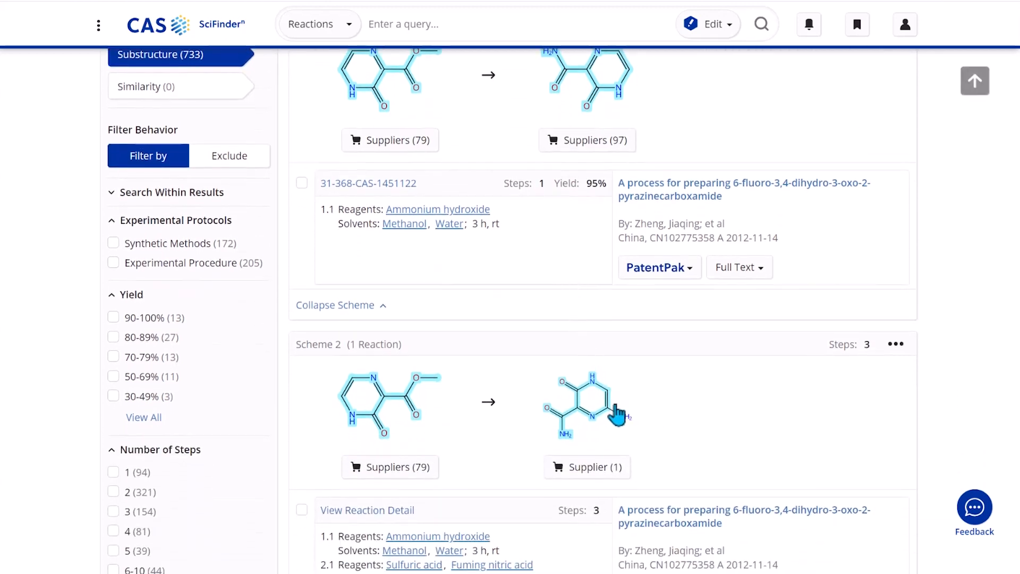
{"action": "mouse_move", "coordinate": [641, 429]}
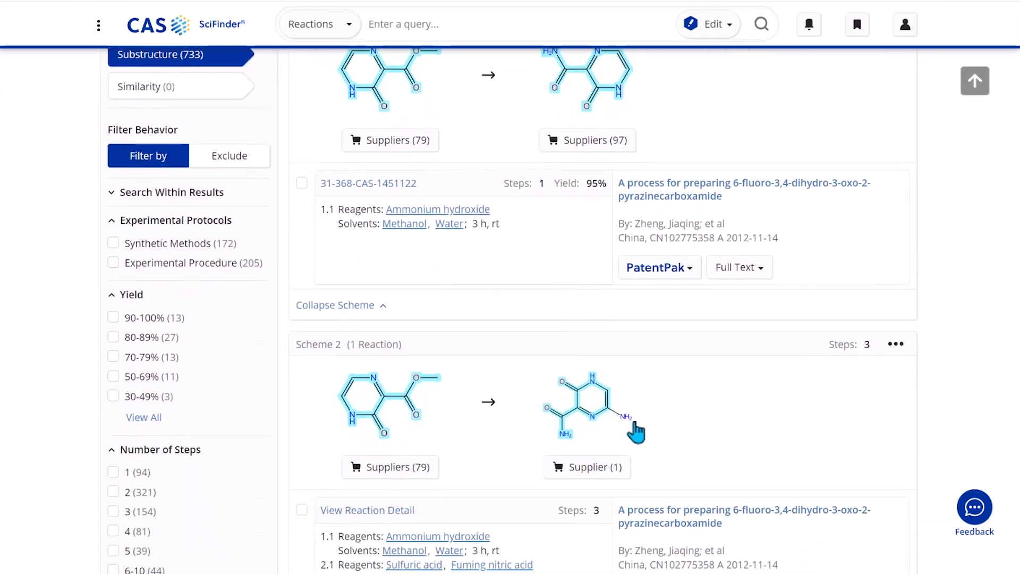
{"action": "mouse_move", "coordinate": [707, 392]}
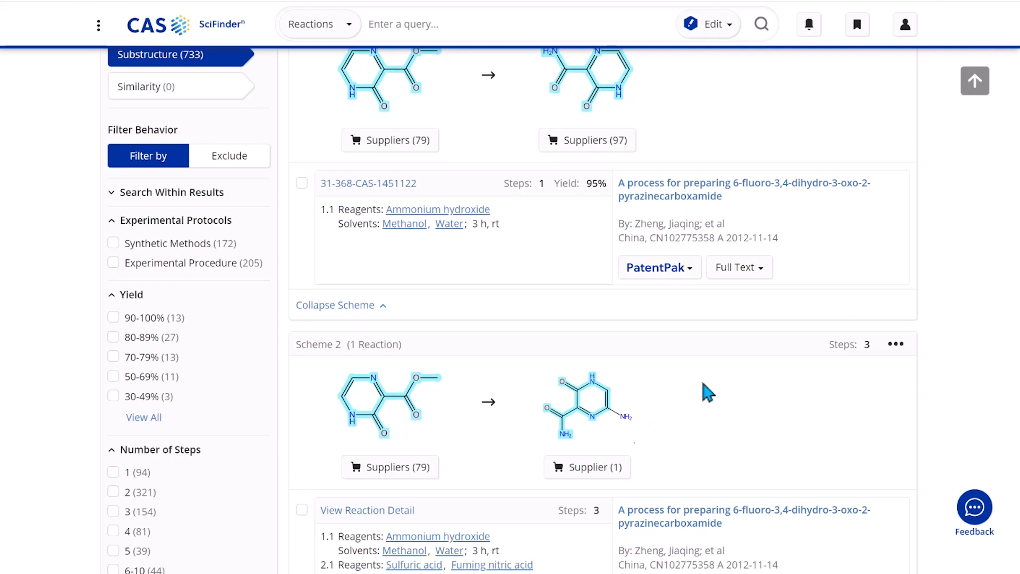
{"action": "mouse_move", "coordinate": [636, 429]}
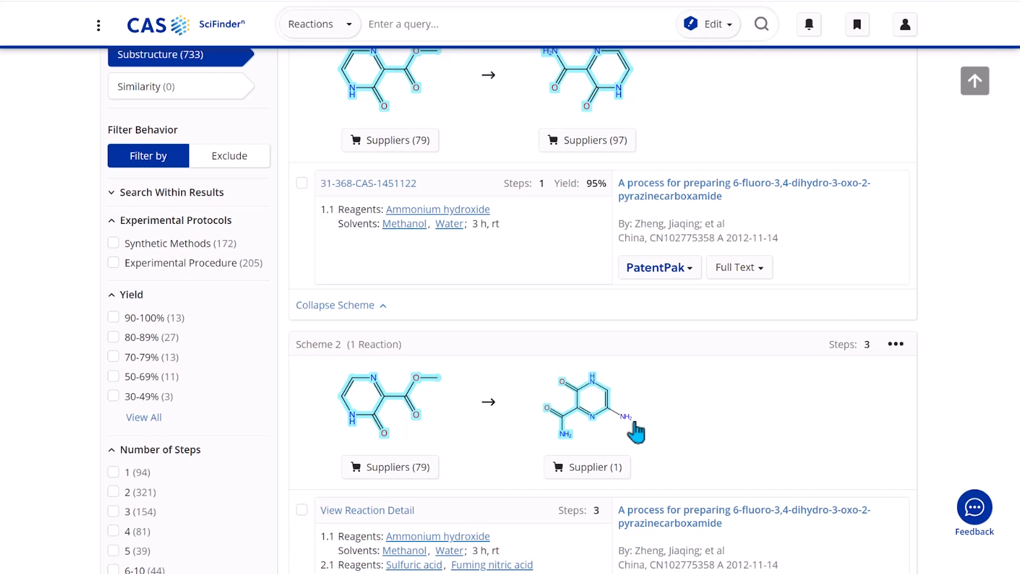